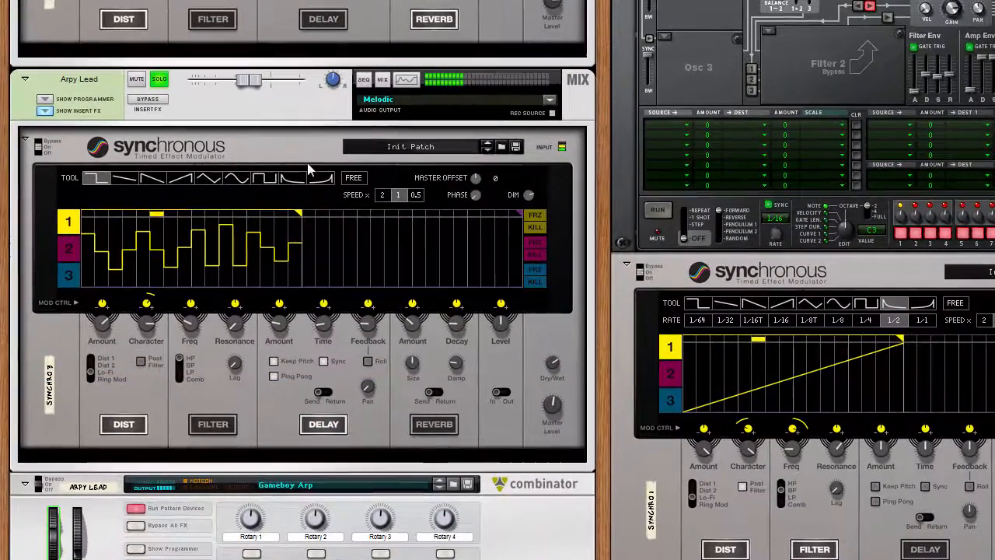
pyautogui.moveTo(148, 99)
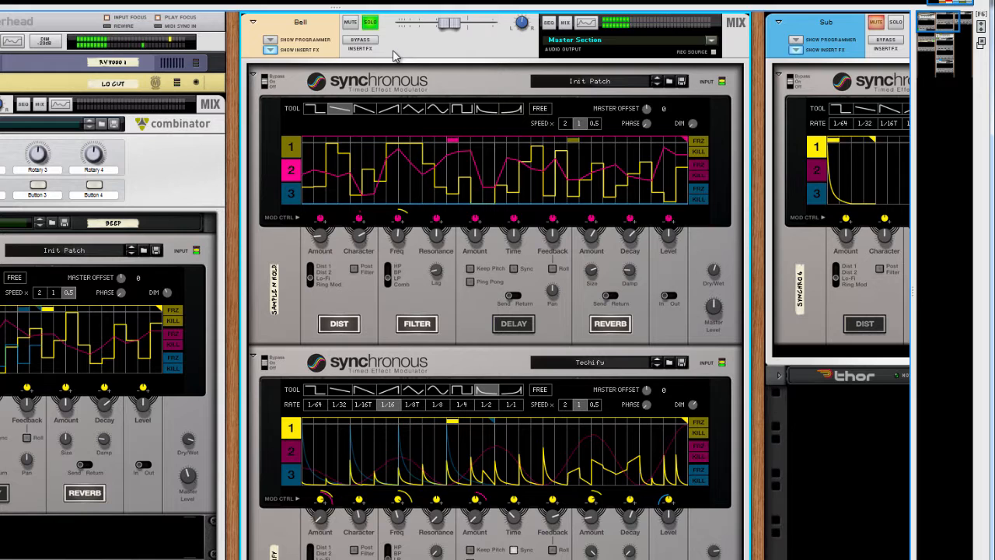
pyautogui.moveTo(359, 41)
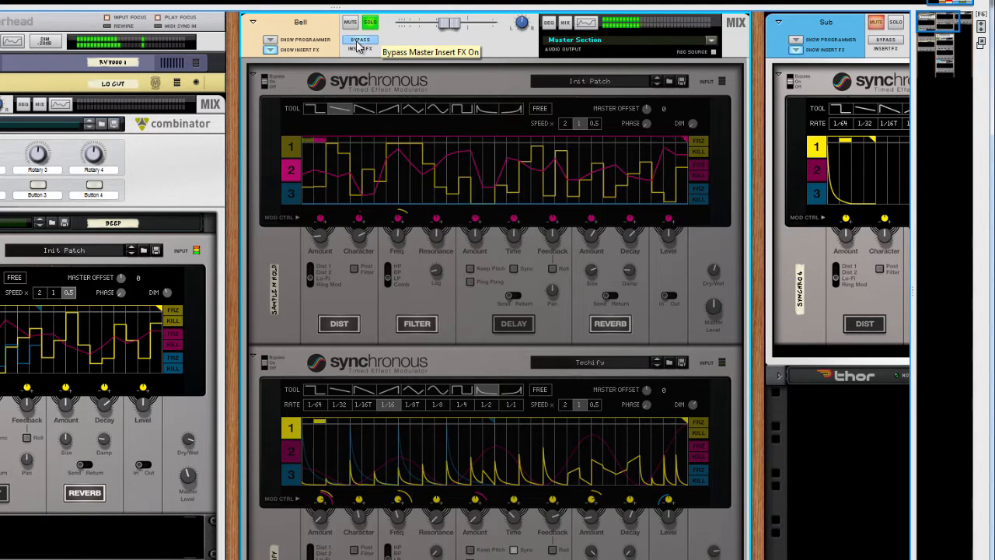
# Step: Bypass the Bell channel's insert effects to hear it without the Synchronous modulator
pyautogui.click(361, 40)
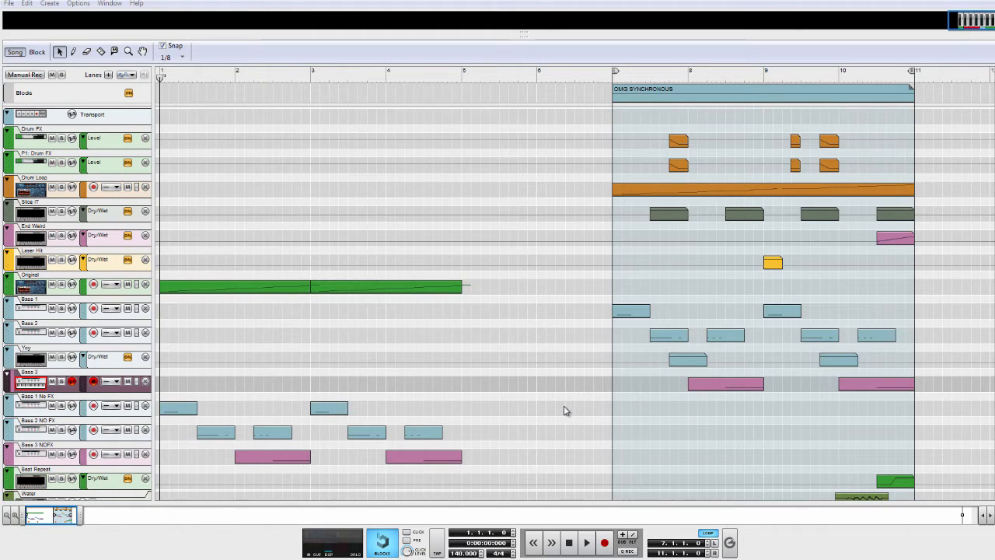
pyautogui.moveTo(558, 411)
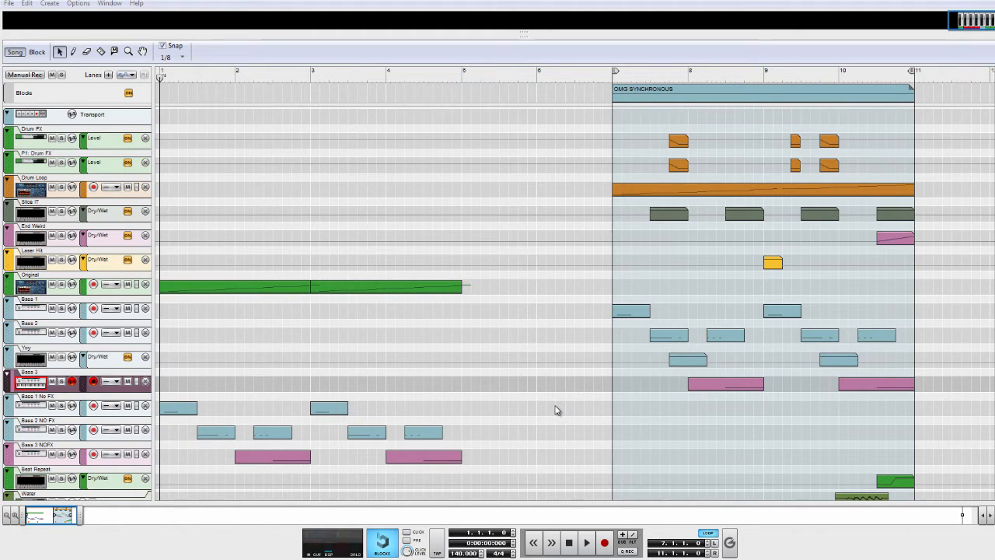
pyautogui.moveTo(577, 435)
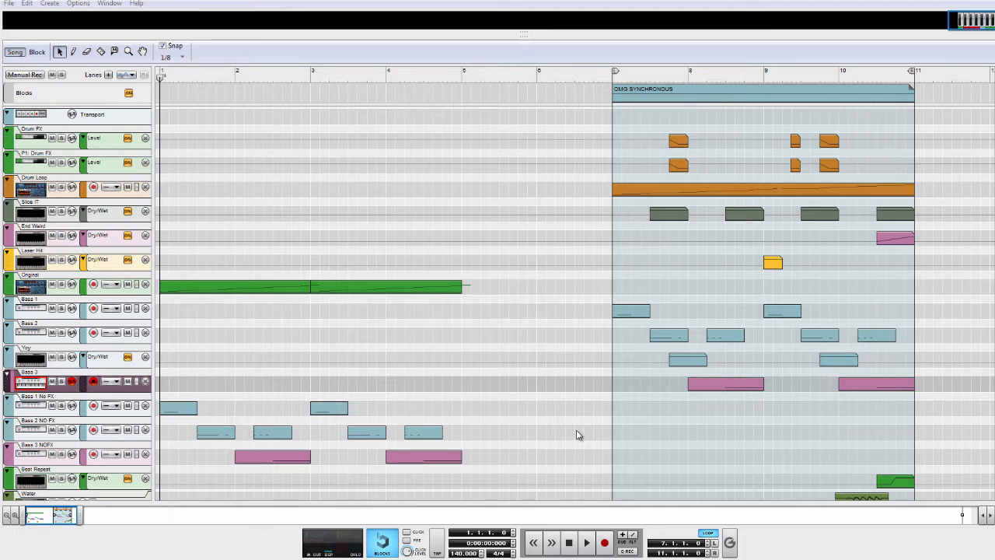
# Step: Switch the sequencer to Song mode and play the arrangement from bar 1 toward the Synchronous section
pyautogui.click(587, 541)
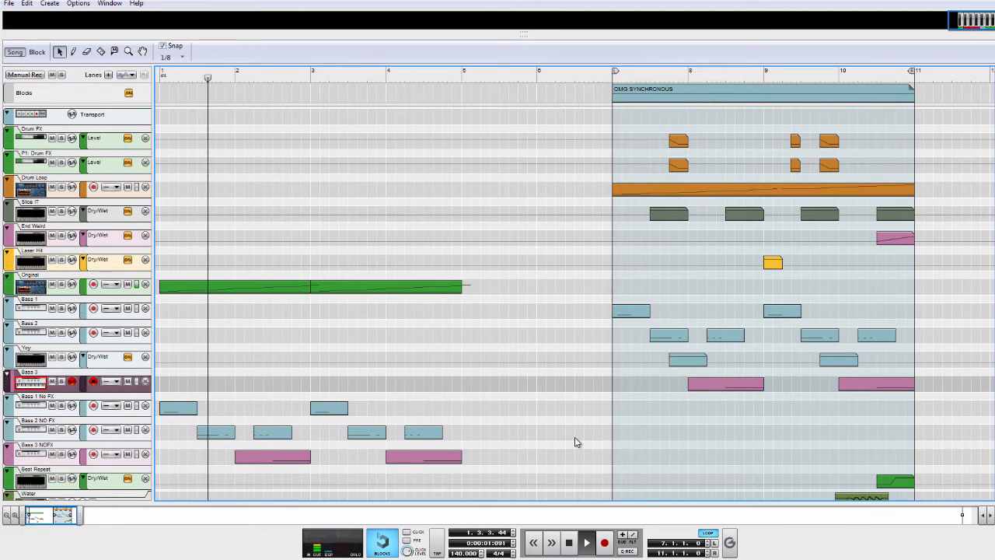
pyautogui.click(296, 78)
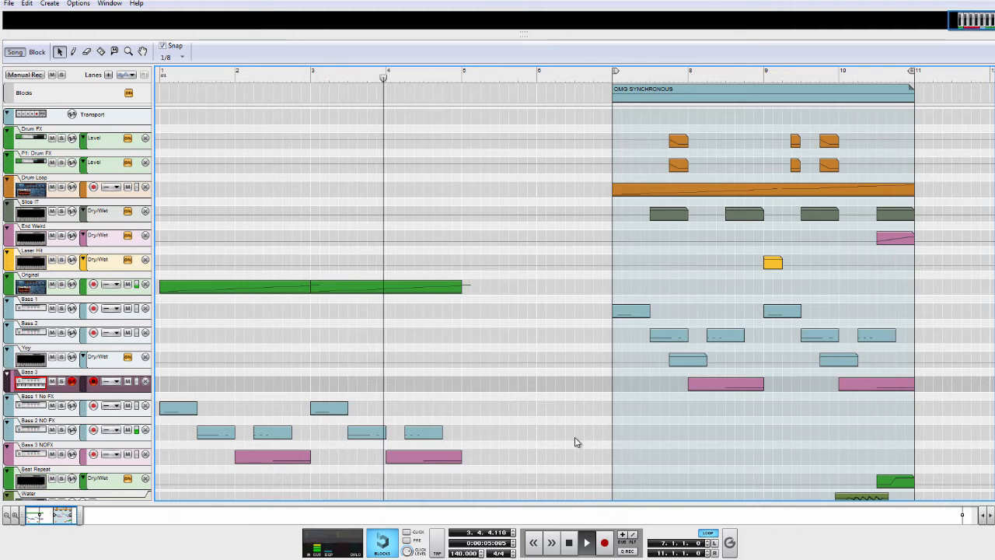
pyautogui.click(473, 75)
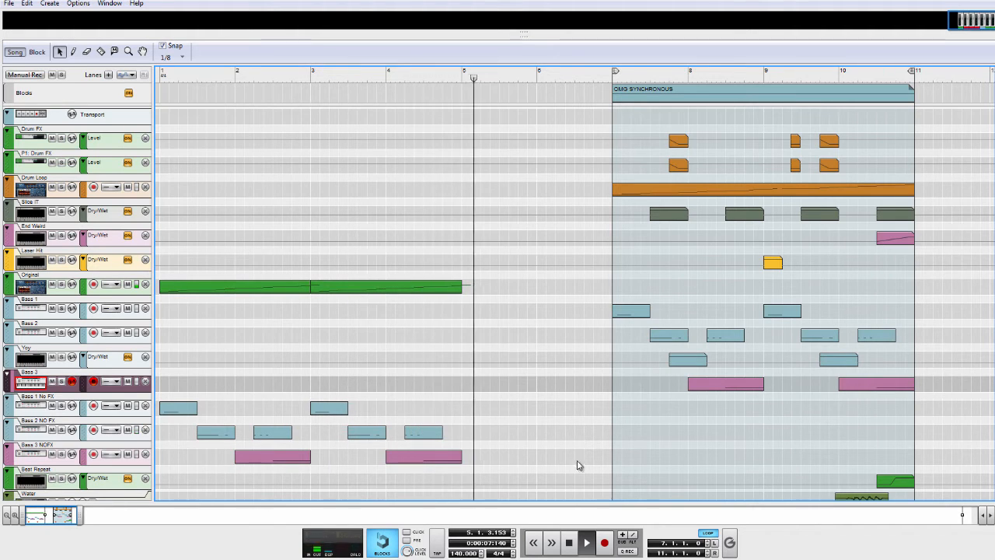
pyautogui.click(504, 75)
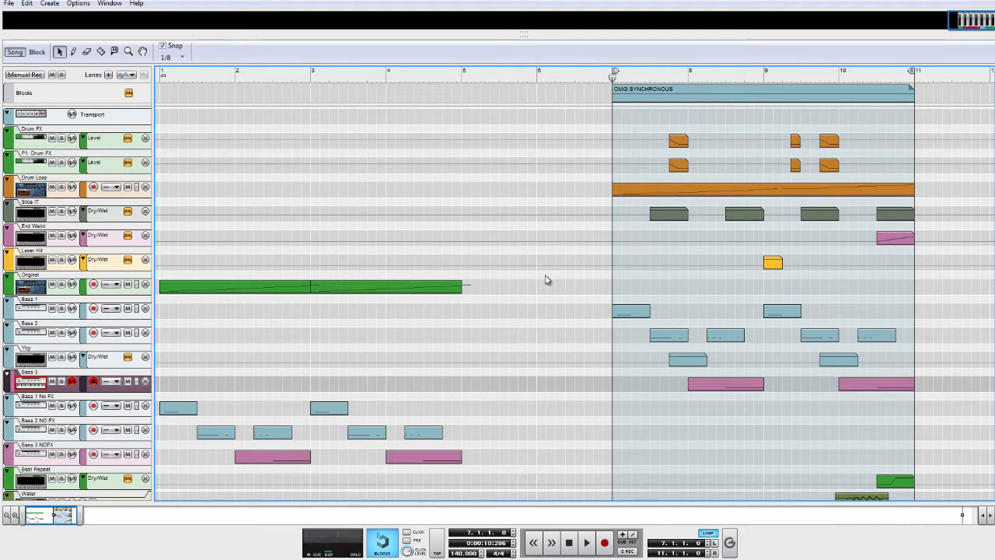
pyautogui.click(587, 542)
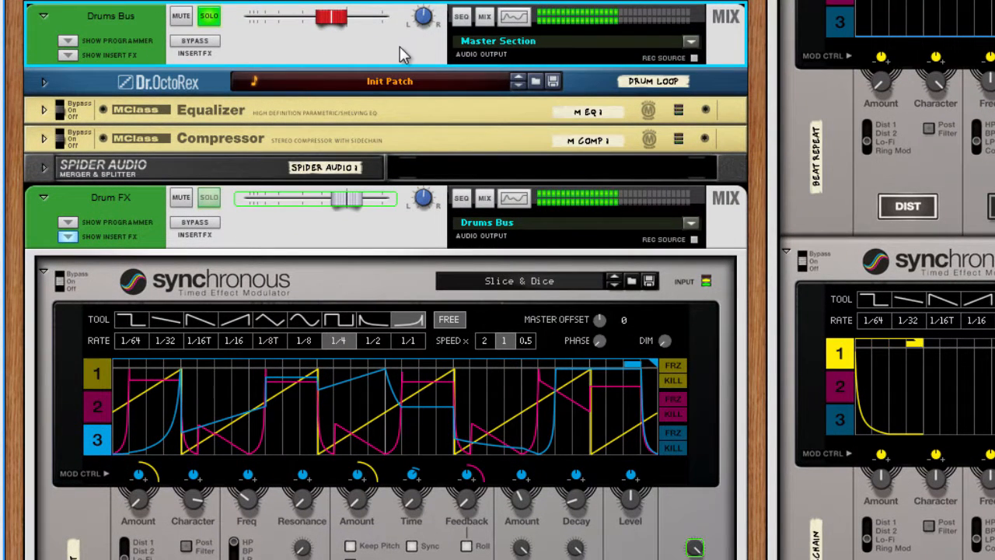
# Step: Scroll the rack down to the Drums Bus and its Drum FX Synchronous 'Slice & Dice' device
pyautogui.scroll(-3)
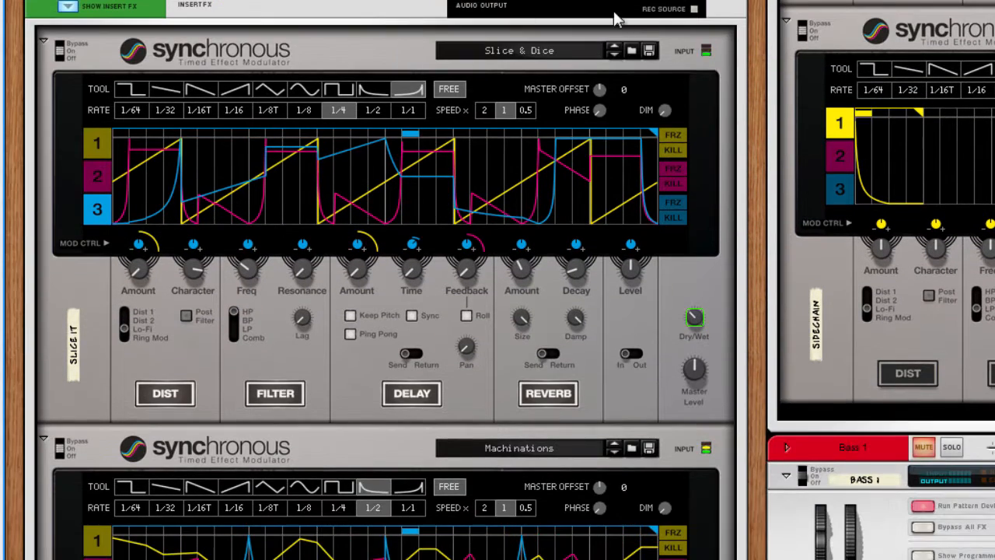
pyautogui.scroll(-3)
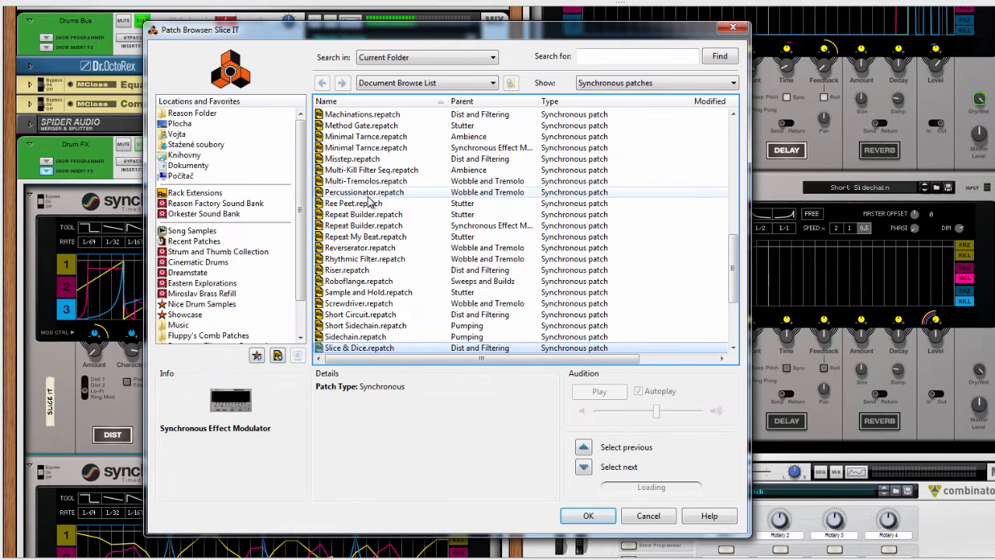
pyautogui.click(354, 202)
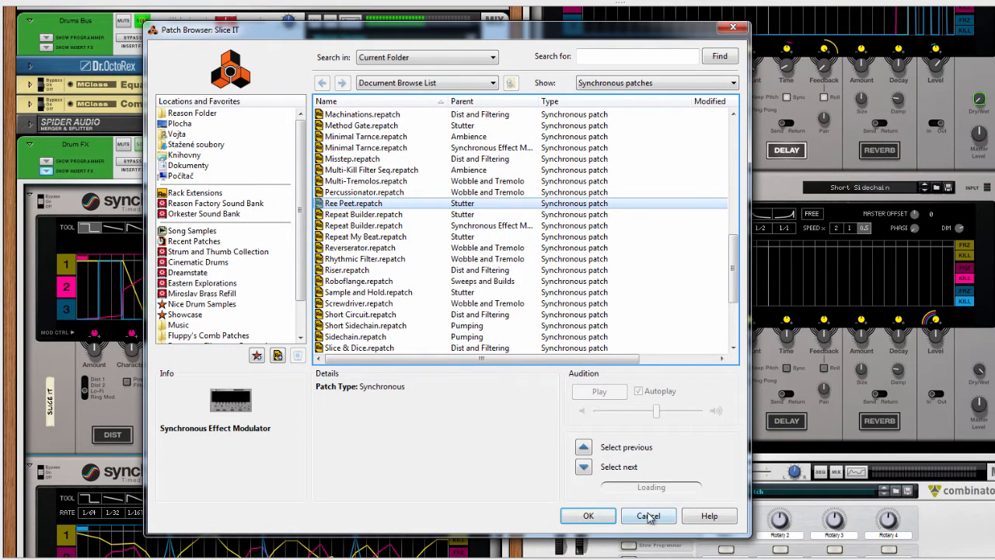
pyautogui.click(648, 516)
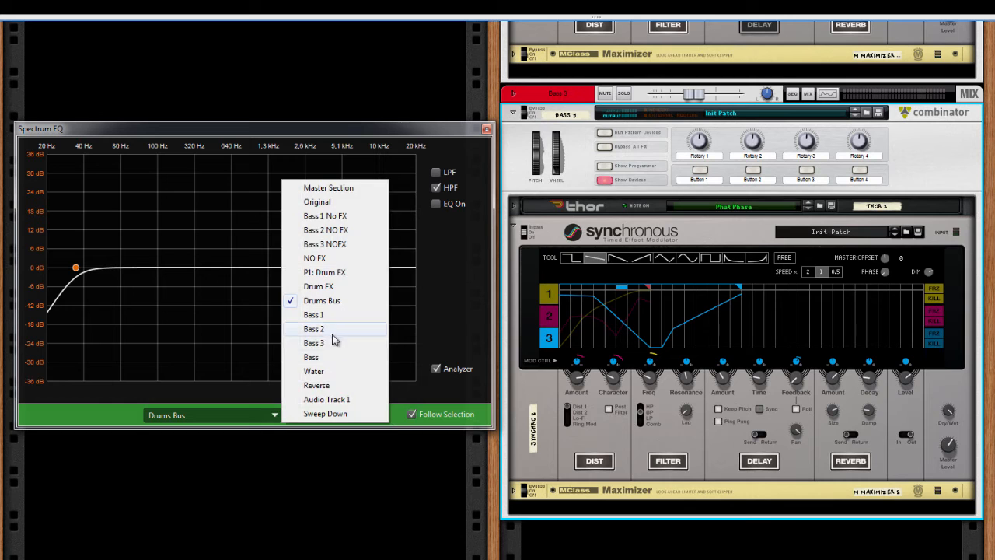
# Step: Show the Bass 2 channel's curve in the Spectrum EQ window
pyautogui.click(314, 342)
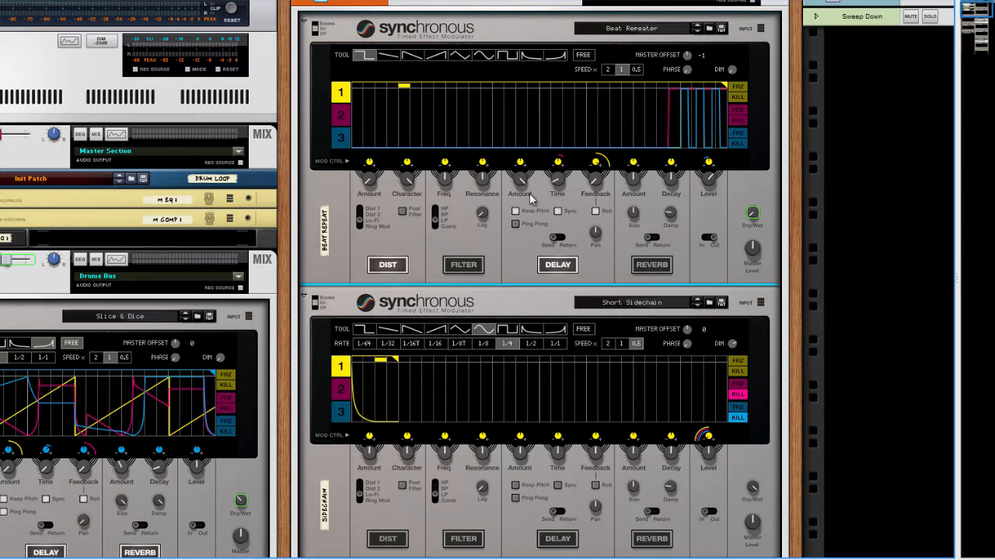
pyautogui.moveTo(749, 335)
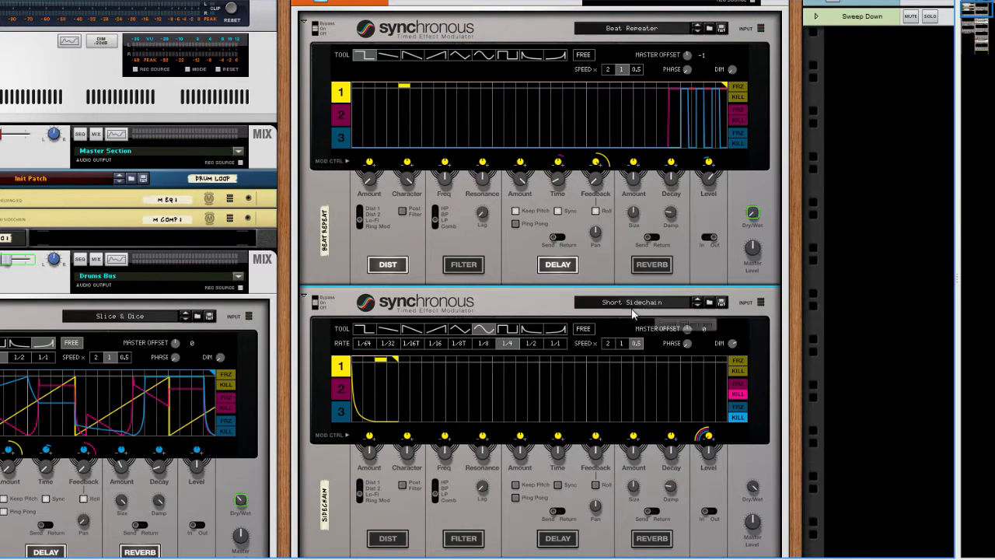
# Step: Close the Spectrum EQ and reveal the Beat Repeater and Short Sidechain Synchronous devices
pyautogui.click(687, 328)
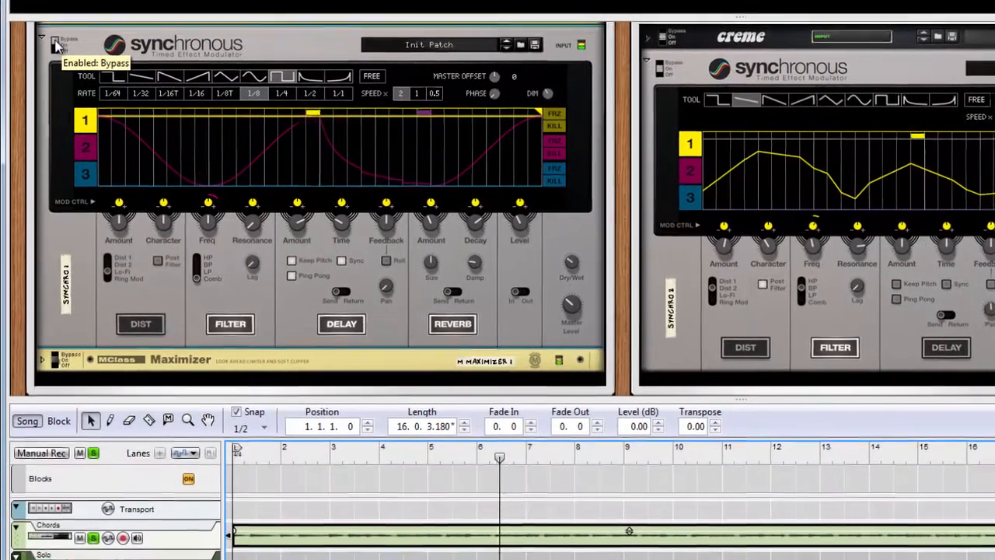
# Step: Arrange the panes so the Synchronous devices sit above the Song view tracks
pyautogui.click(56, 44)
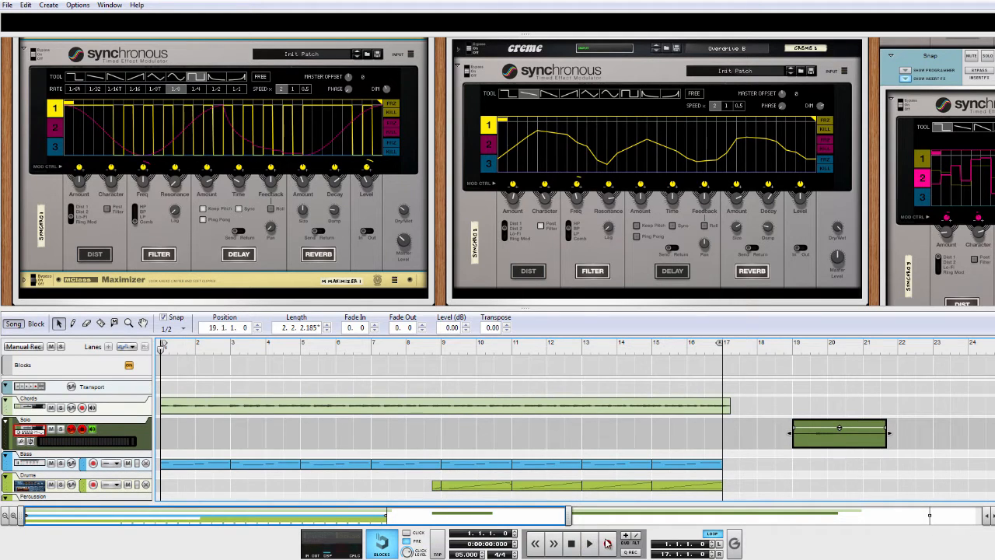
# Step: Start recording the guitar part onto the armed audio track from bar 1
pyautogui.click(606, 543)
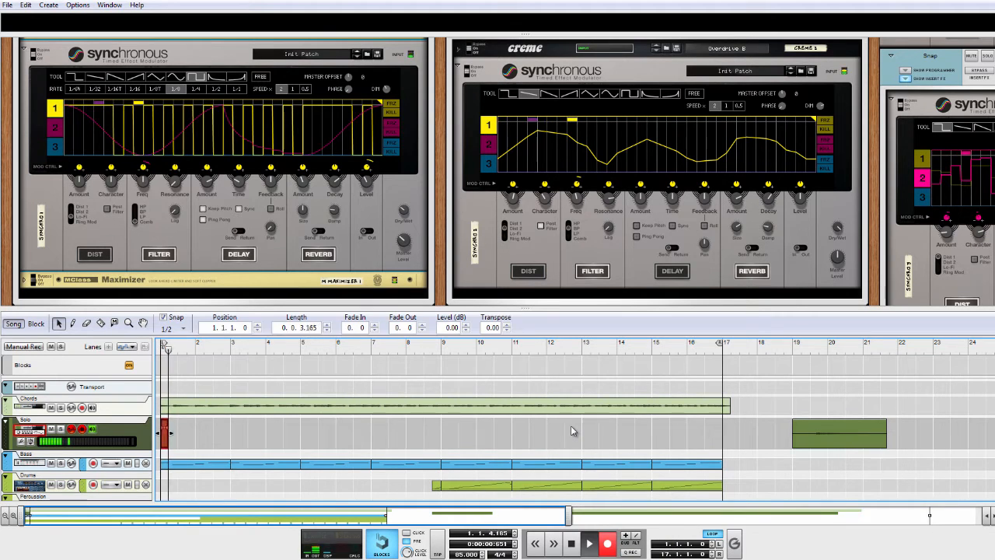
pyautogui.click(174, 432)
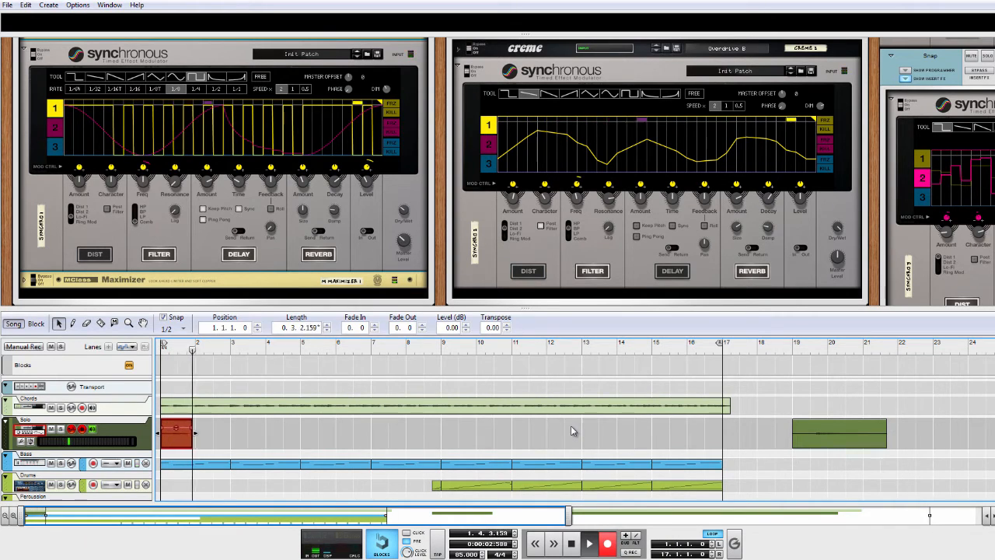